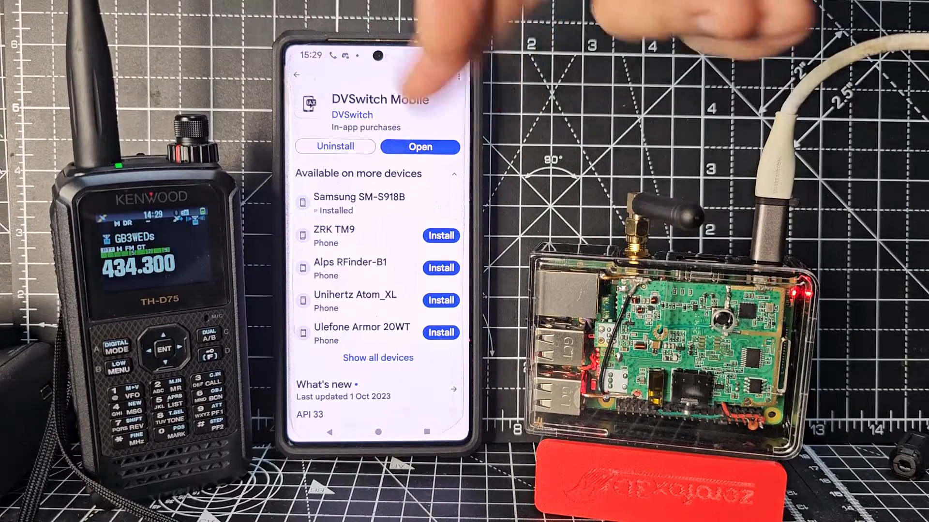
Step: Launch DVSwitch Mobile from the Play Store and view its Accounts list
{"action": "left_click", "coordinate": [419, 147]}
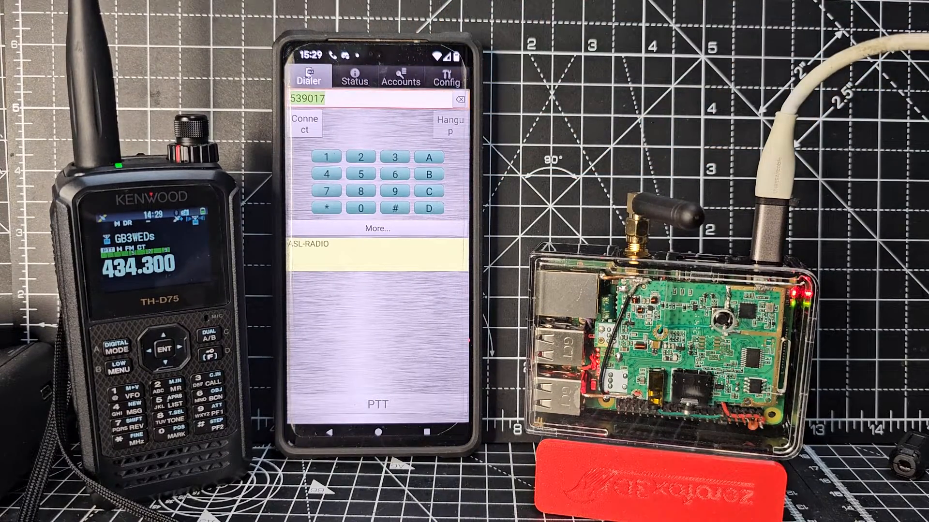
{"action": "left_click", "coordinate": [446, 77]}
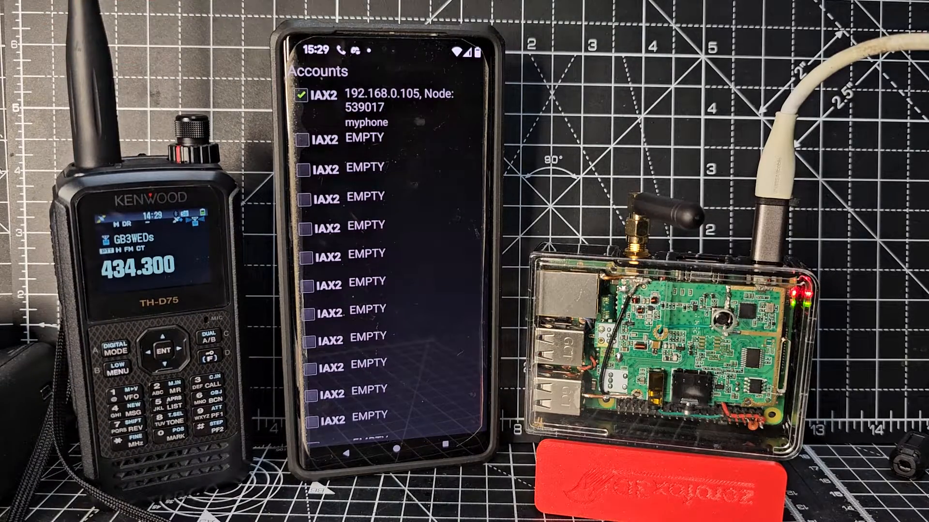
Step: Open the IAX2 account (192.168.0.105, port 4568, node 539017) and scroll its settings
{"action": "left_click", "coordinate": [379, 107]}
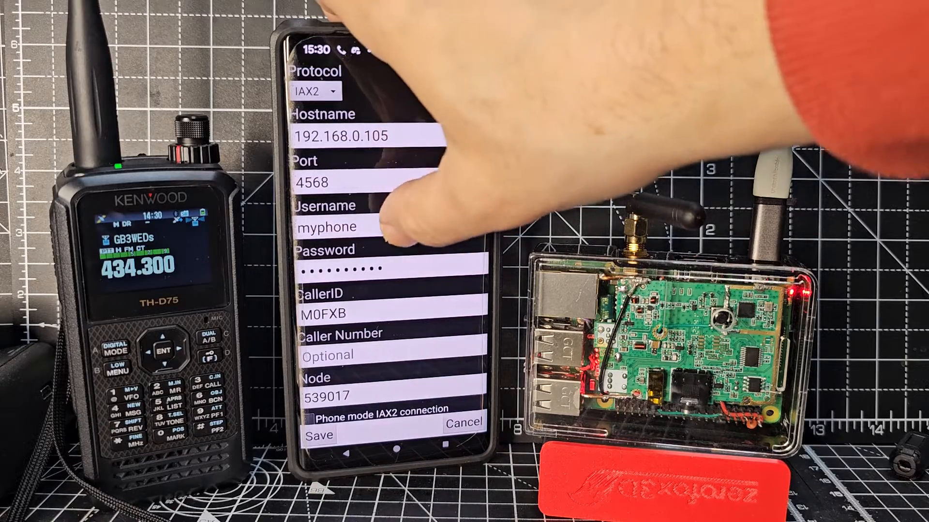
{"action": "scroll", "scroll_direction": "down", "scroll_amount": 3}
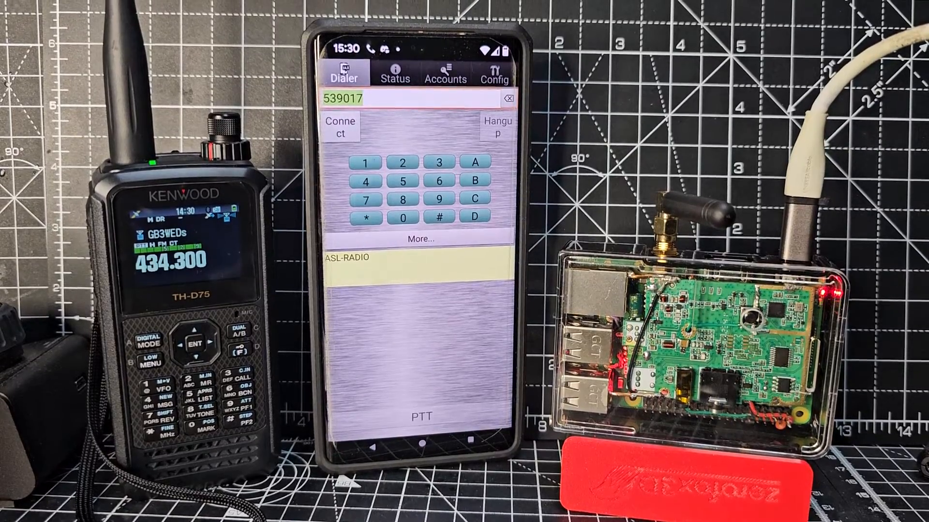
Step: Return from the account form to the dialer showing node 539017
{"action": "left_click", "coordinate": [395, 75]}
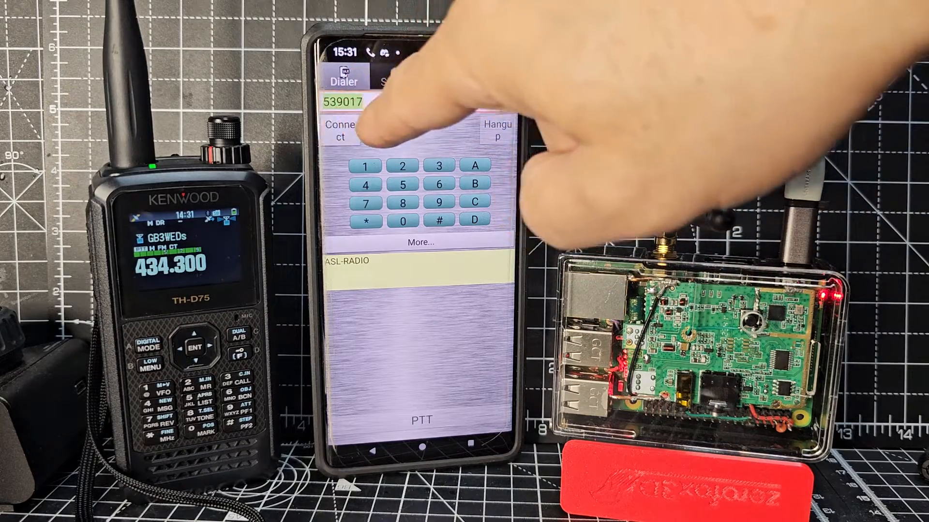
Step: Connect to node 539017, then hang up
{"action": "left_click", "coordinate": [340, 129]}
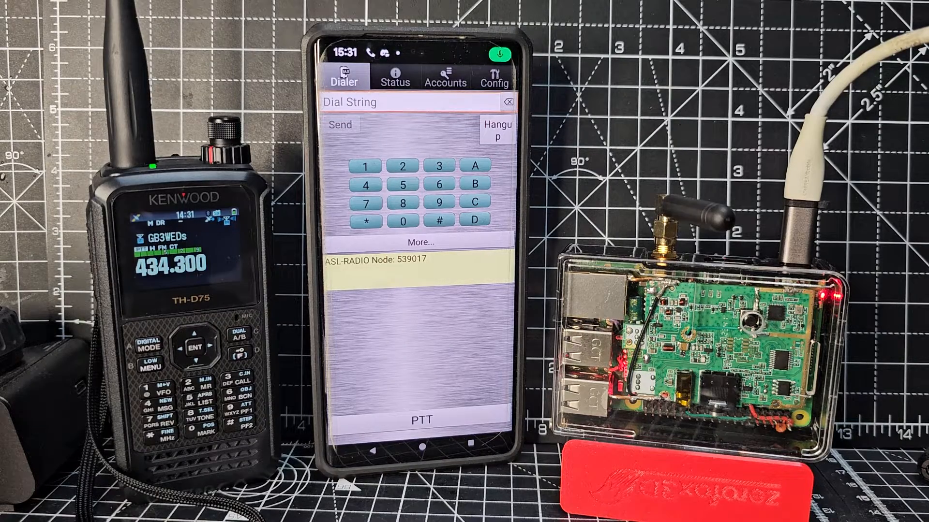
{"action": "left_click", "coordinate": [421, 419]}
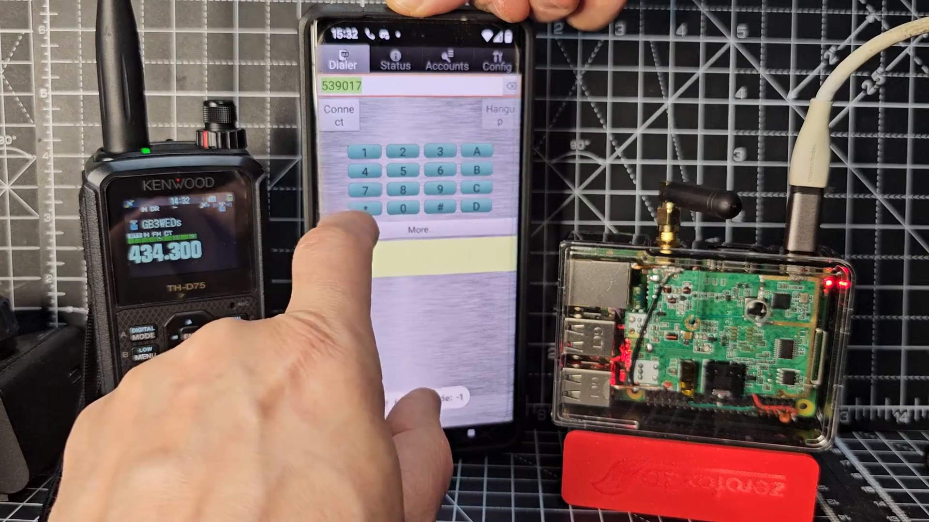
Step: Reconnect to node 539017, enter ABC tones, check Config and Accounts, then transmit via PTT
{"action": "left_click", "coordinate": [340, 114]}
{"action": "type", "text": "4152"}
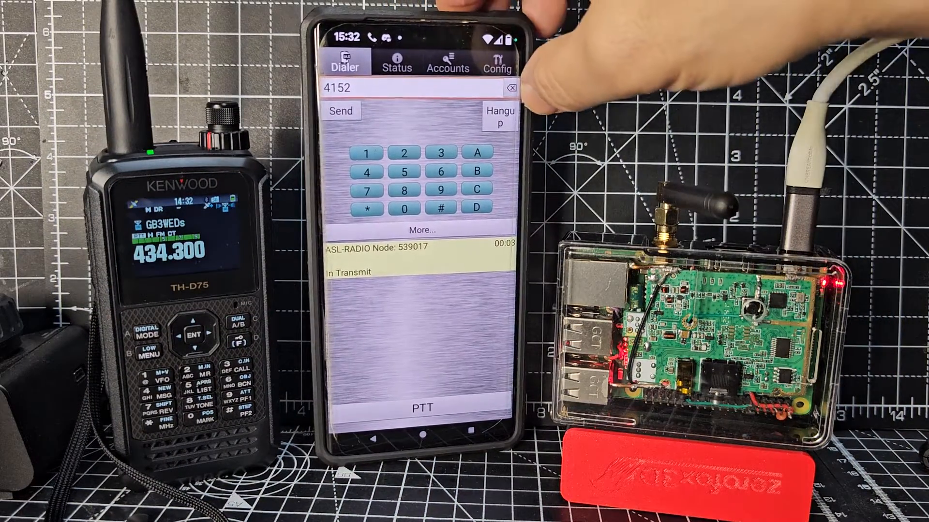
{"action": "left_click", "coordinate": [499, 88]}
{"action": "type", "text": "ABC"}
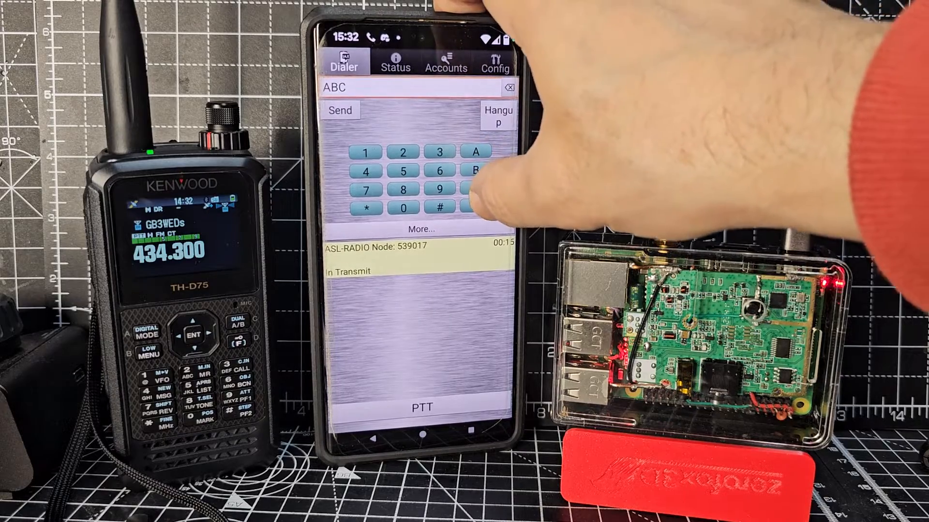
{"action": "left_click", "coordinate": [495, 59]}
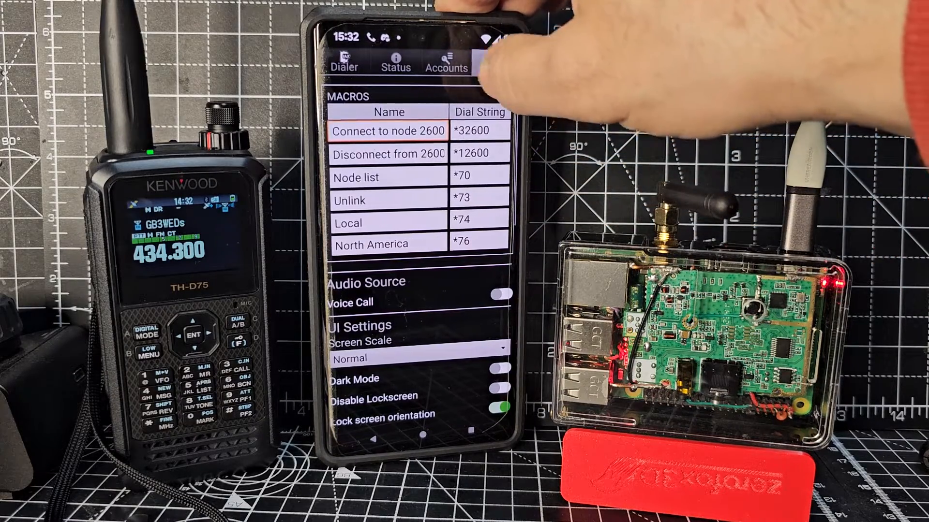
{"action": "left_click", "coordinate": [447, 67]}
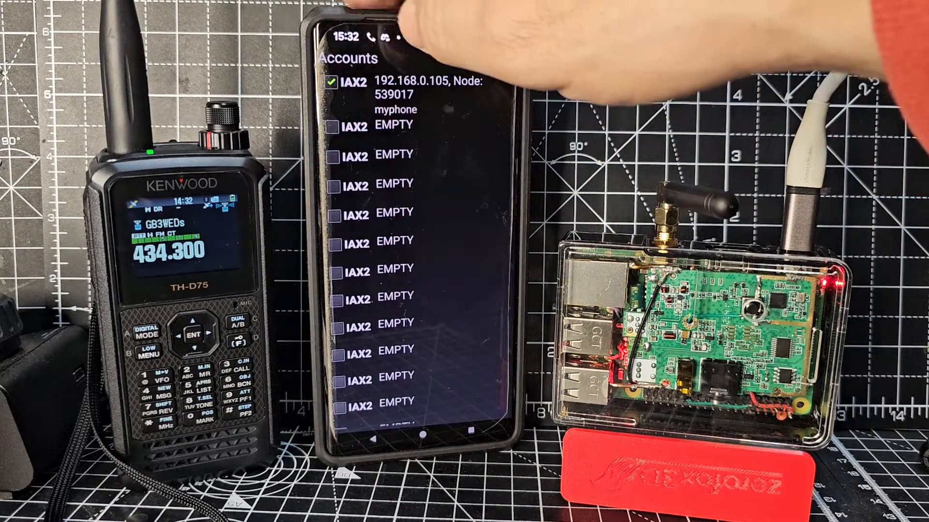
{"action": "left_click", "coordinate": [342, 65]}
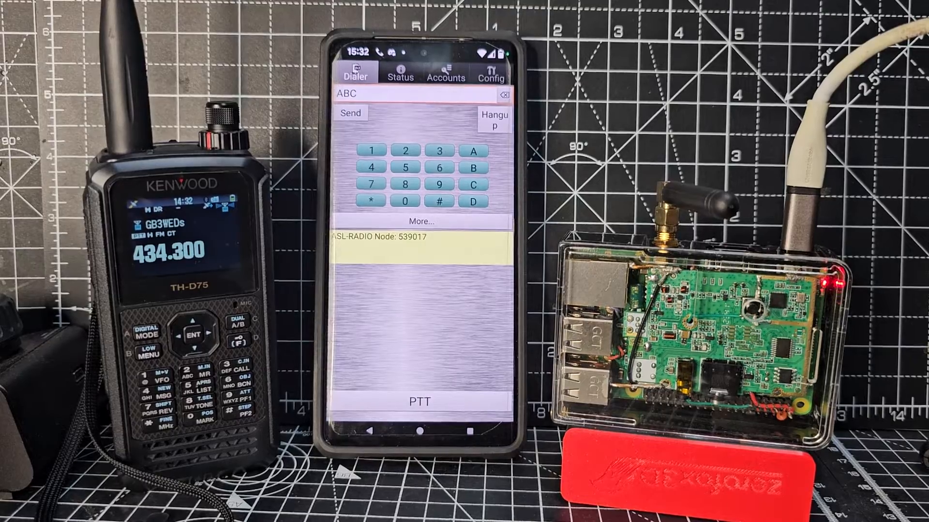
{"action": "left_click", "coordinate": [420, 402]}
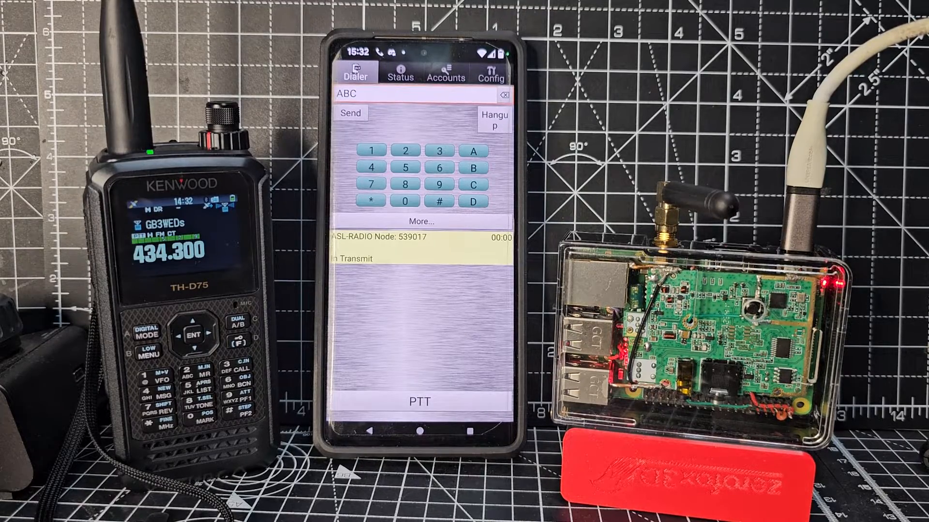